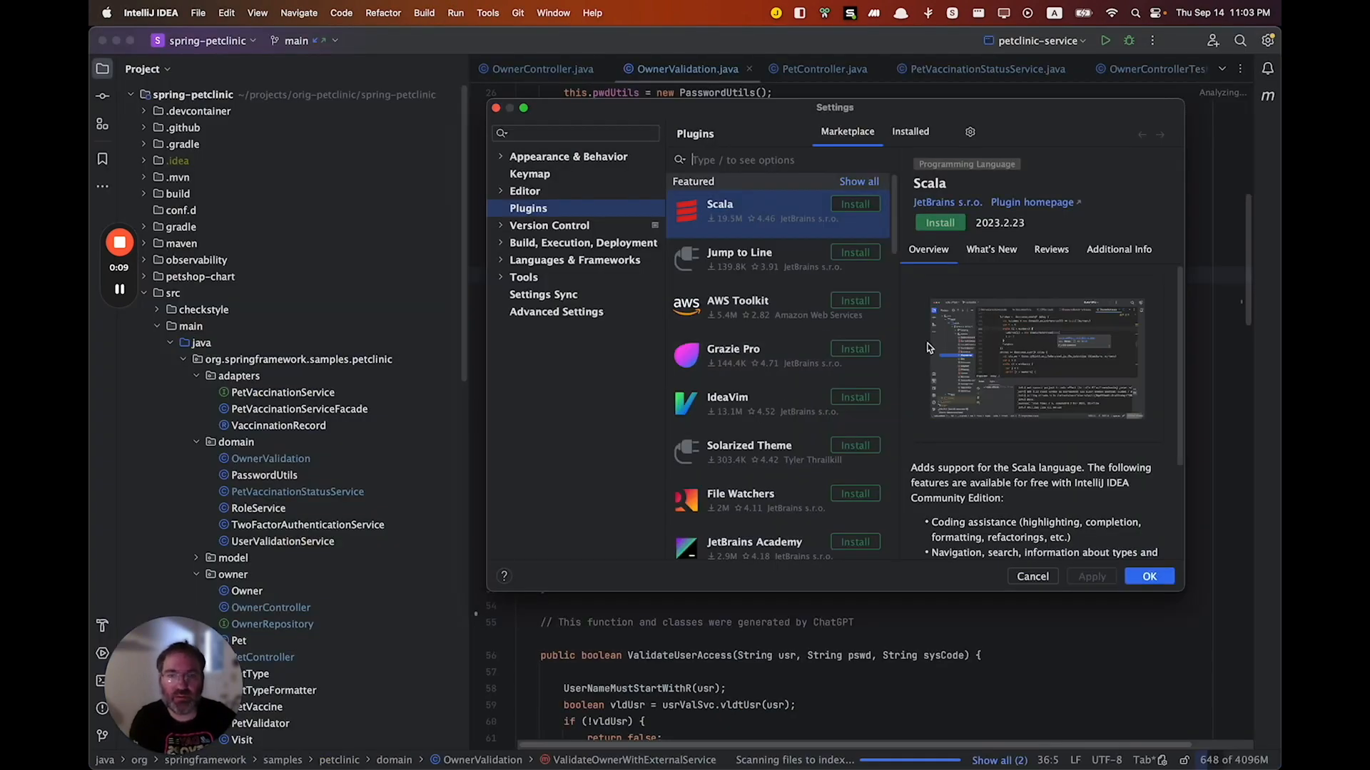
Step: Find 'digma' in the plugin marketplace and start installing Digma Continuous Feedback
{"action": "type", "text": "digma"}
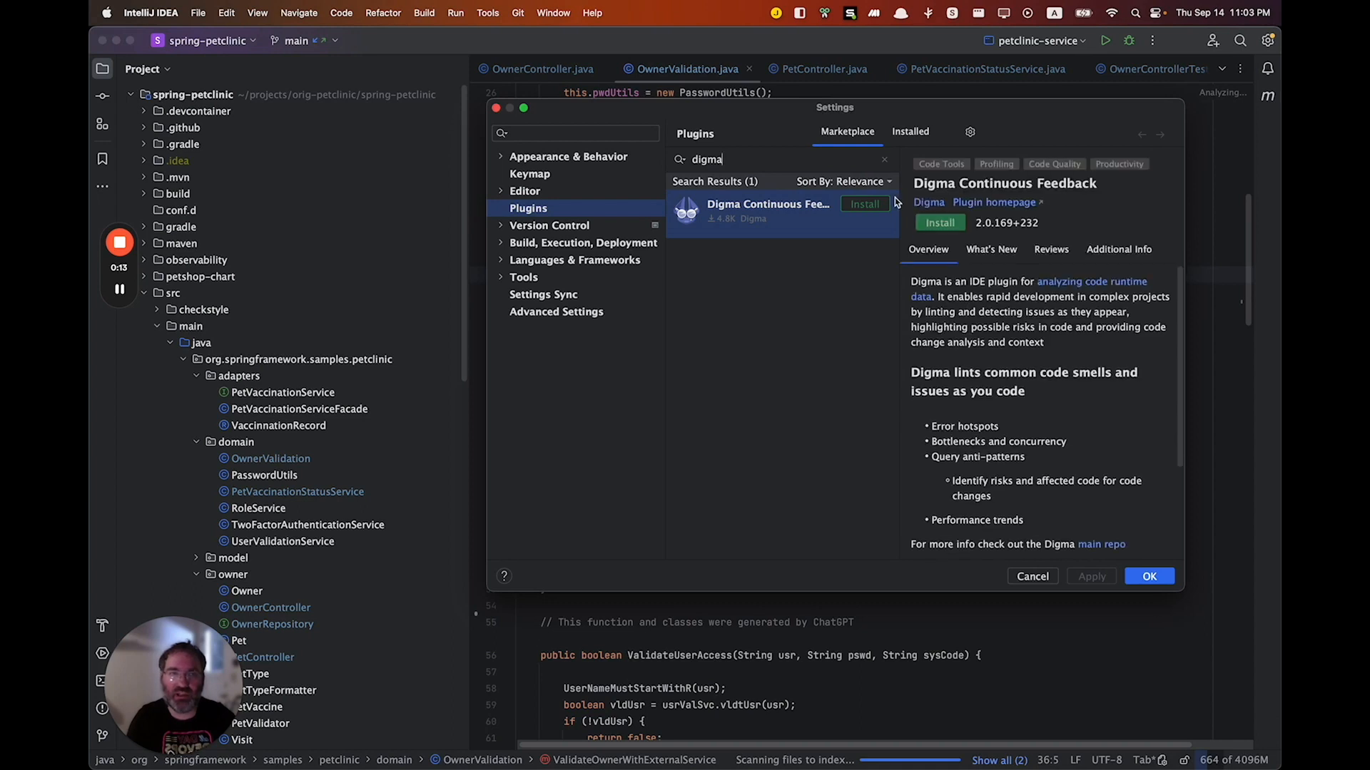
{"action": "left_click", "coordinate": [863, 204]}
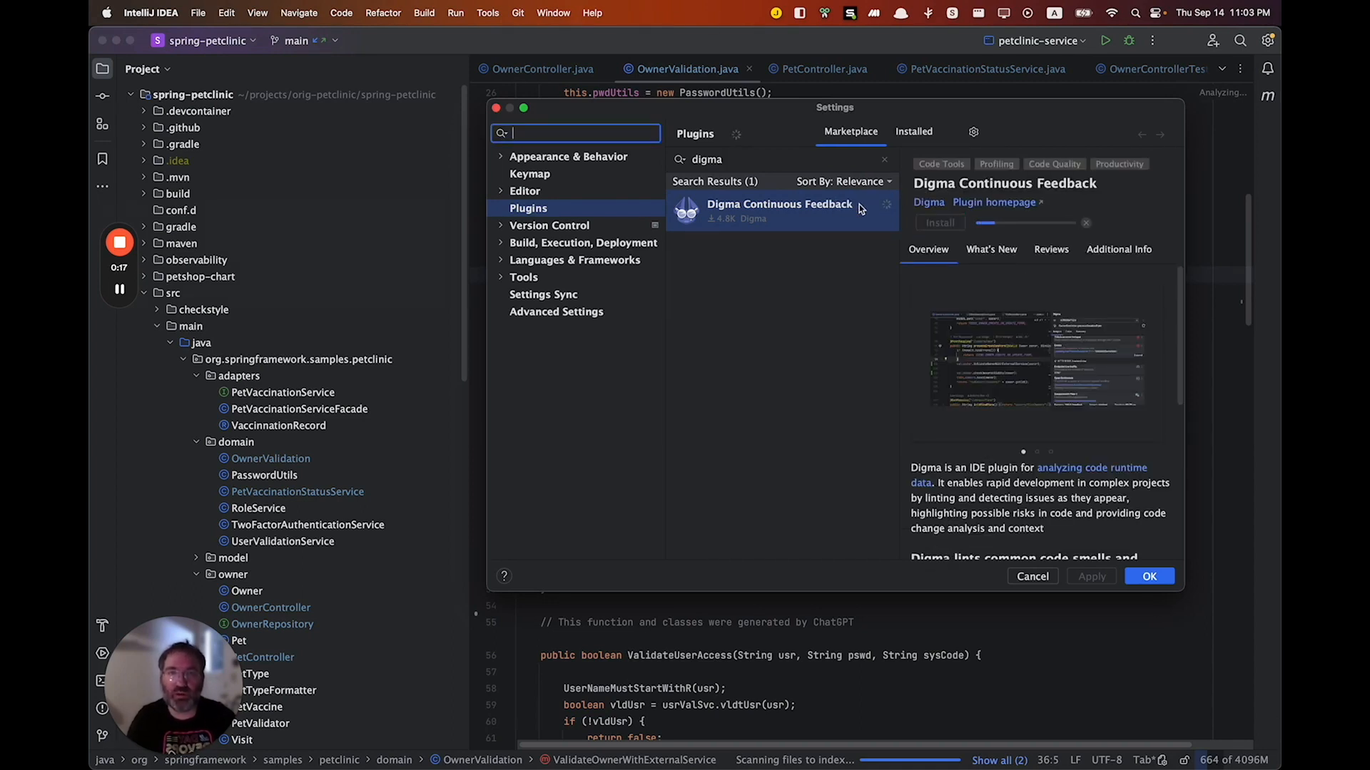
{"action": "mouse_move", "coordinate": [540, 471]}
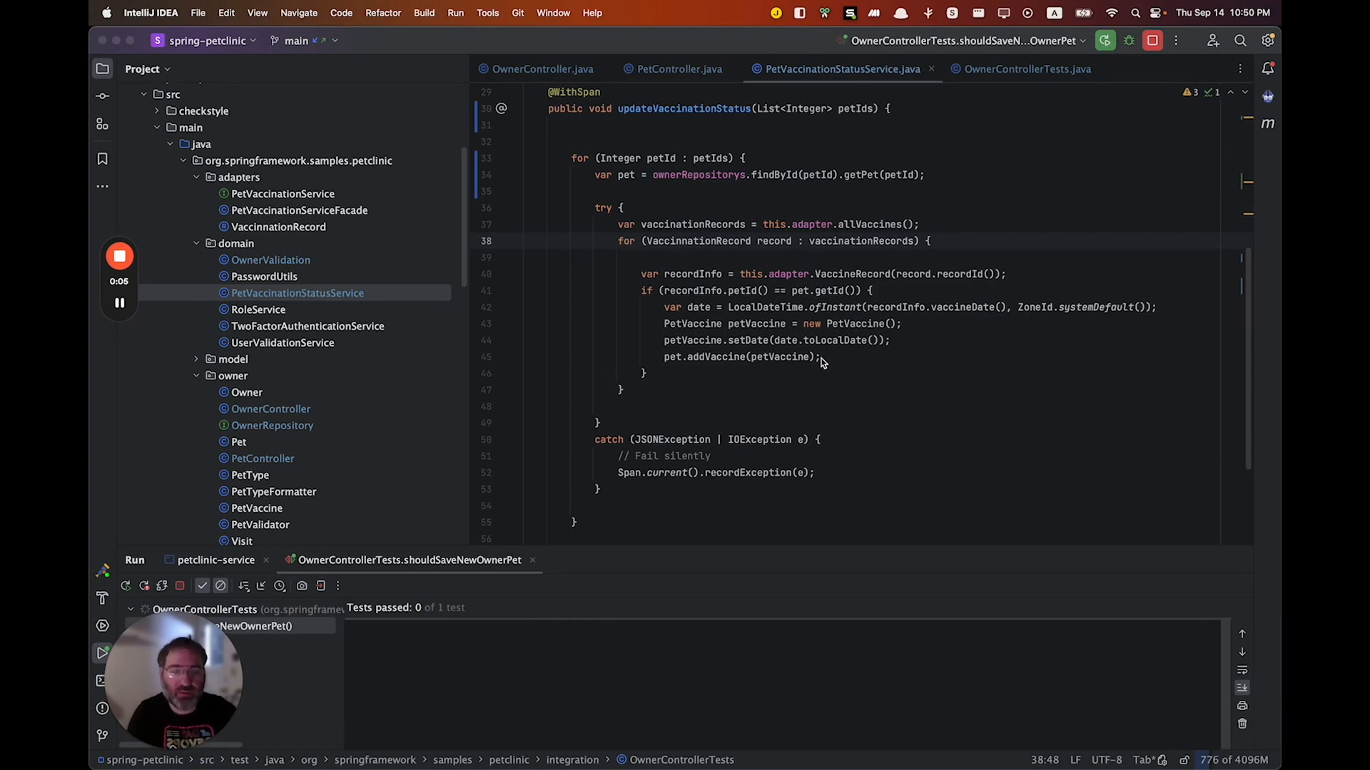
Step: Run shouldSaveNewOwnerPet in OwnerControllerTests, then list the recorded HTTP endpoints in Observability
{"action": "left_click", "coordinate": [1027, 68]}
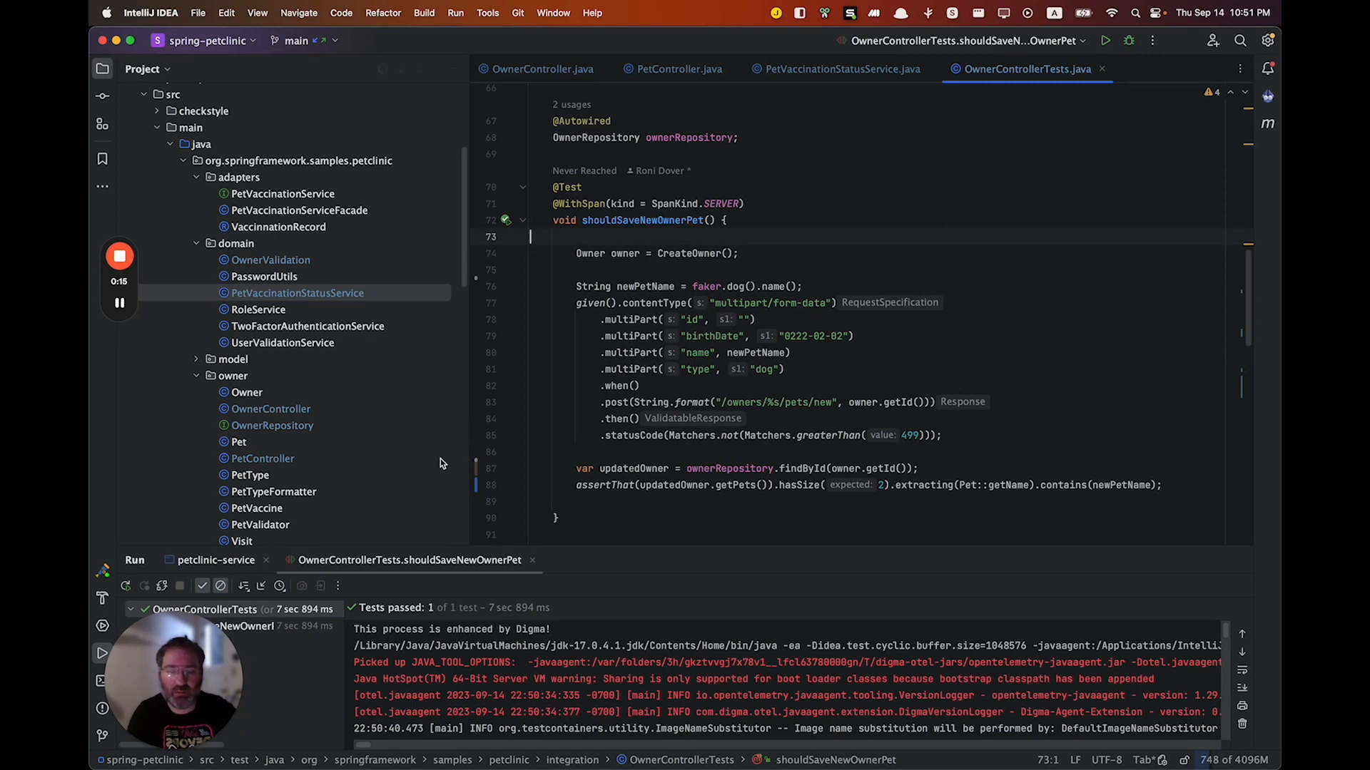
{"action": "left_click", "coordinate": [102, 570]}
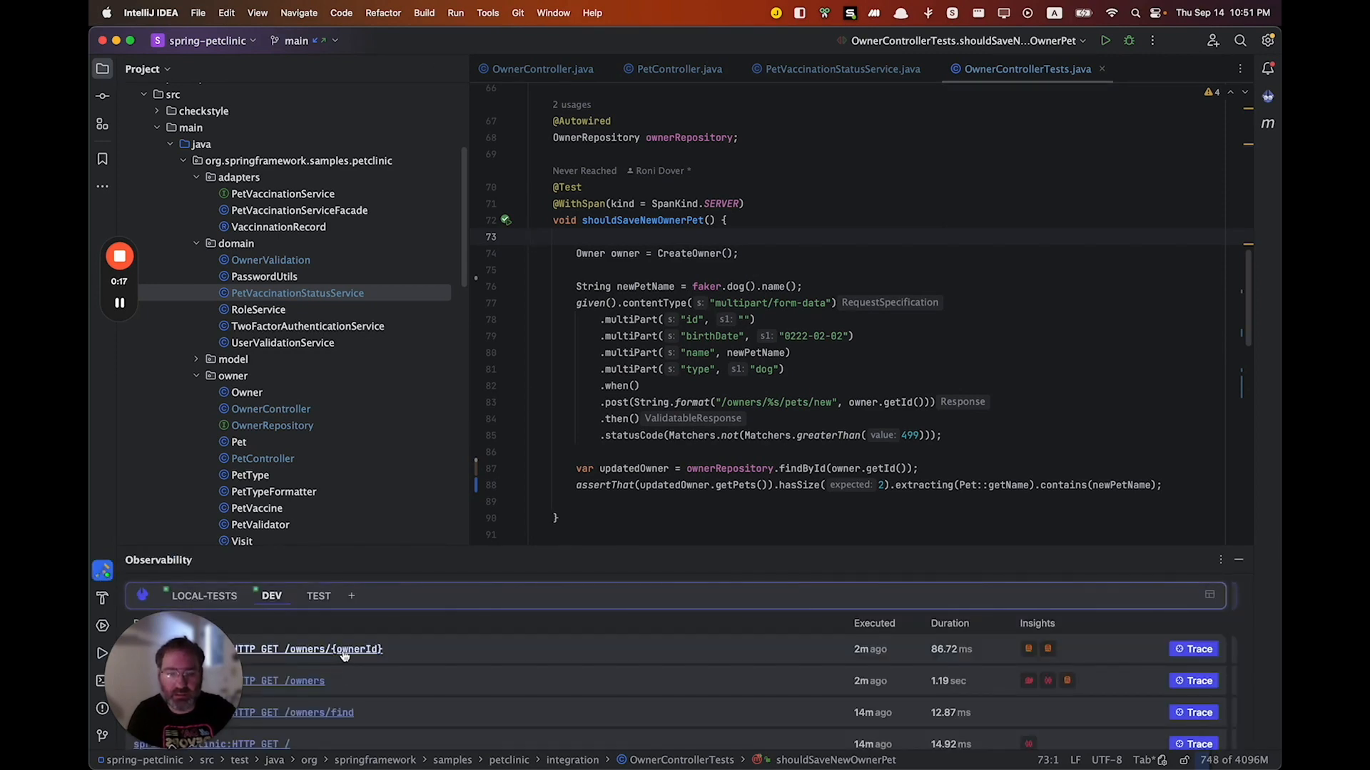
Step: From the GET /owners endpoint insights, view OwnerRepository.findByLastName's suspected N+1 query
{"action": "left_click", "coordinate": [281, 681]}
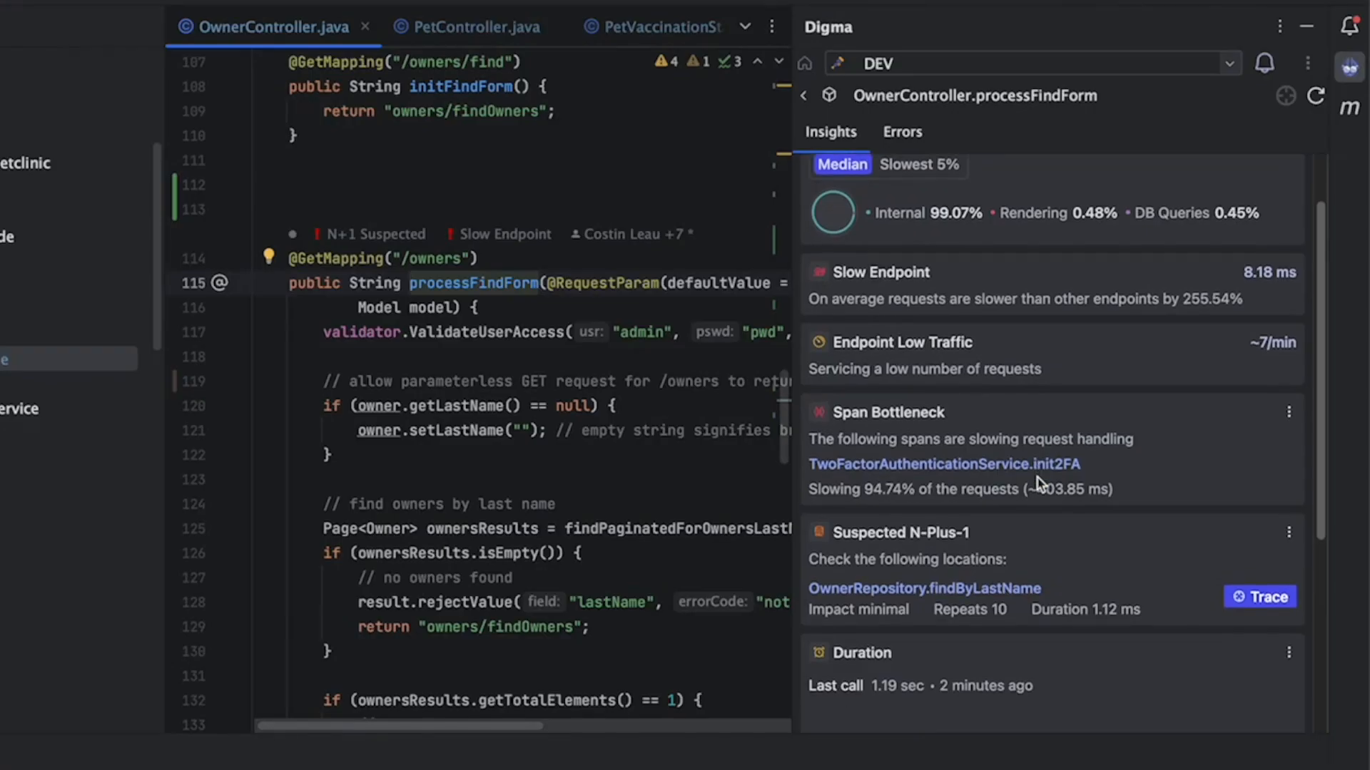
{"action": "scroll", "scroll_direction": "down", "scroll_amount": 3}
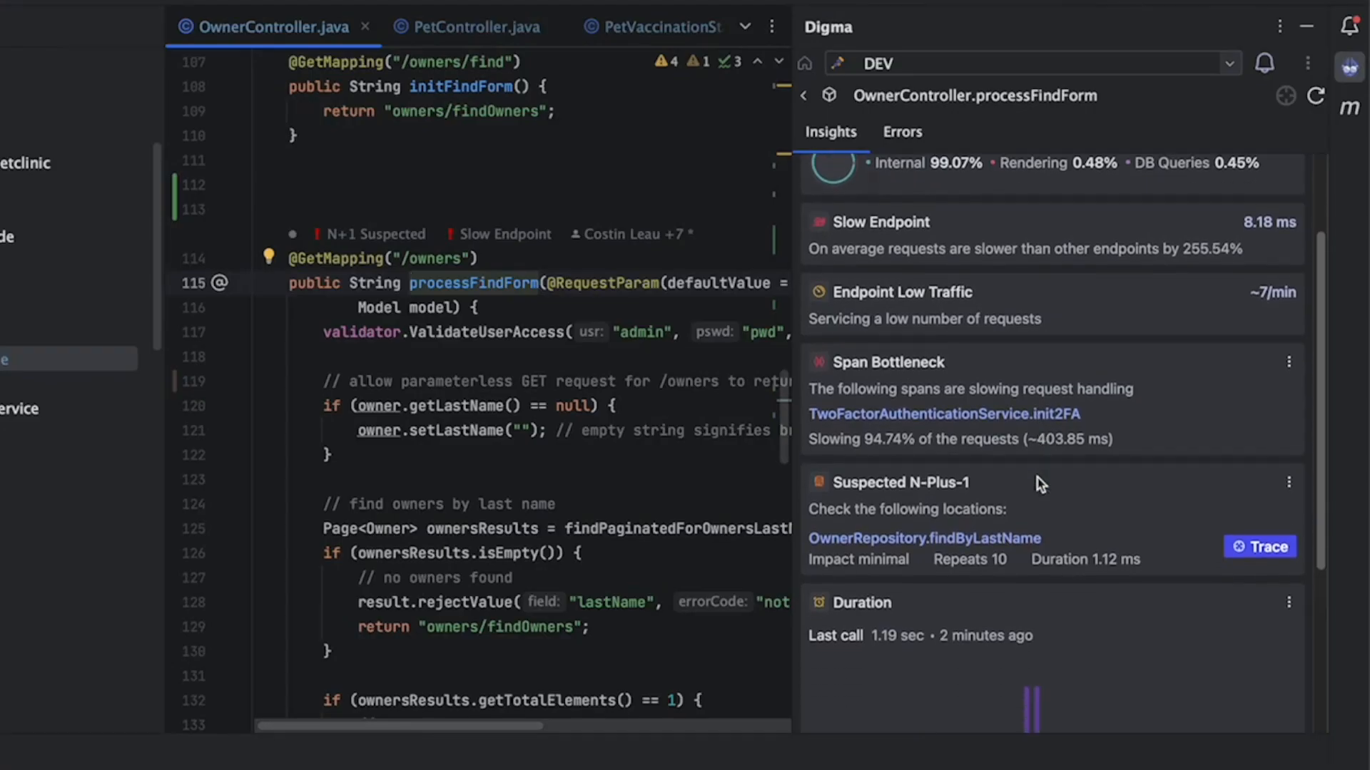
{"action": "left_click", "coordinate": [923, 537]}
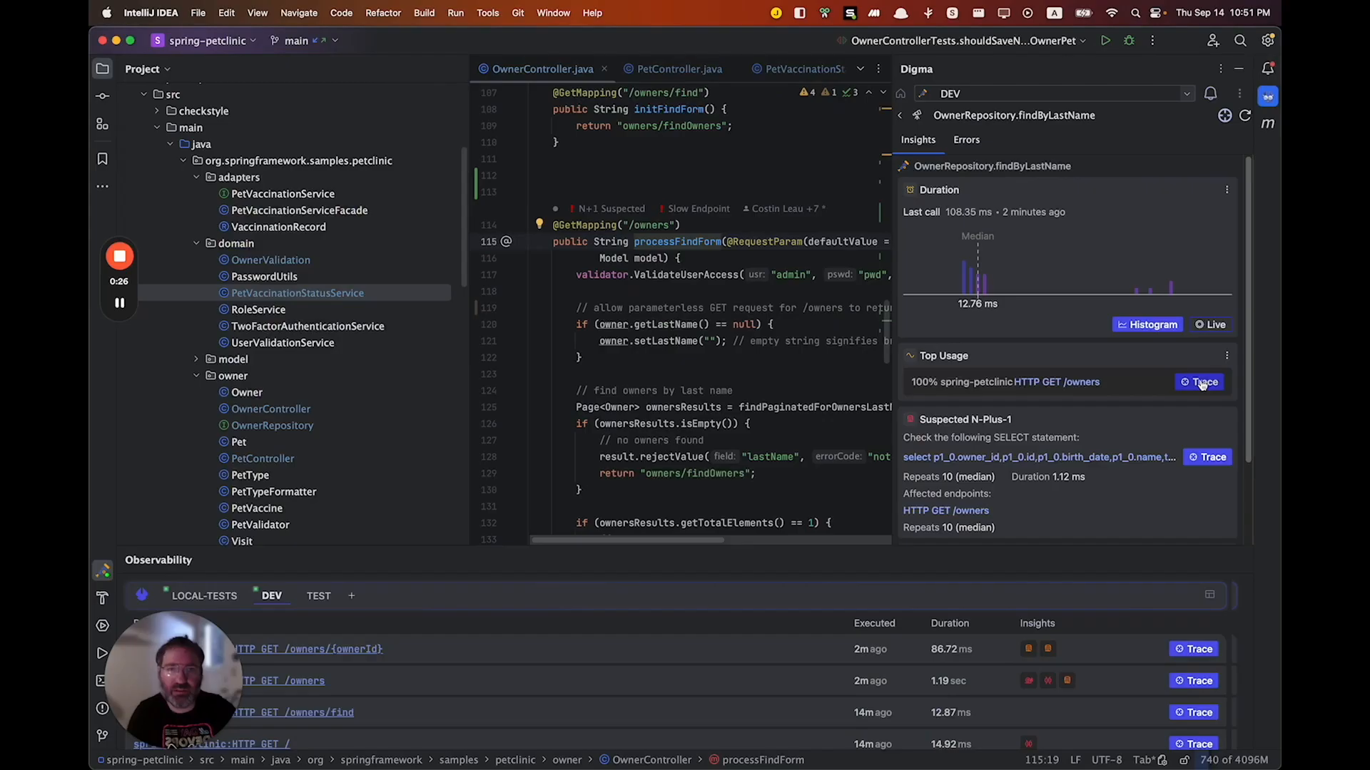
Step: Inspect the GET /owners trace and its repeated SELECT spans under the owner query
{"action": "left_click", "coordinate": [1199, 382]}
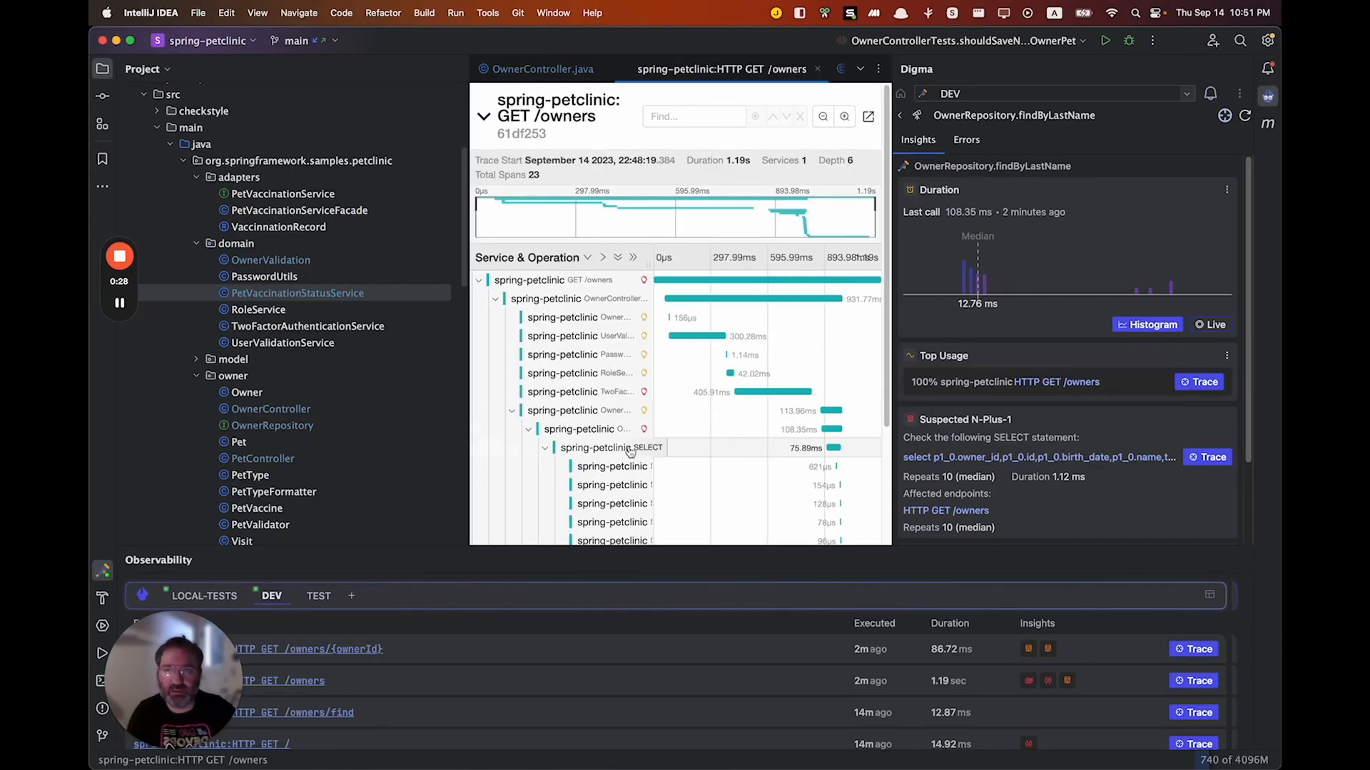
{"action": "scroll", "scroll_direction": "down", "scroll_amount": 3}
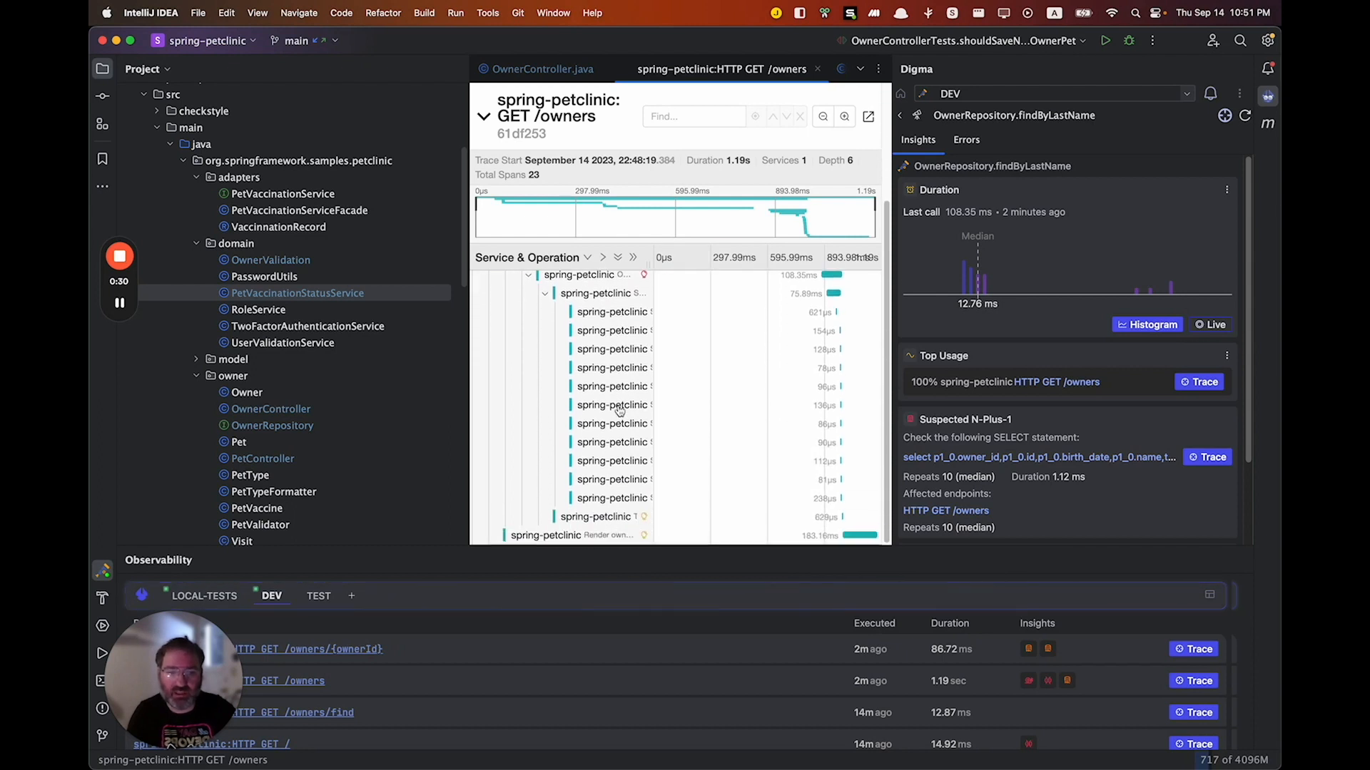
{"action": "mouse_move", "coordinate": [614, 423]}
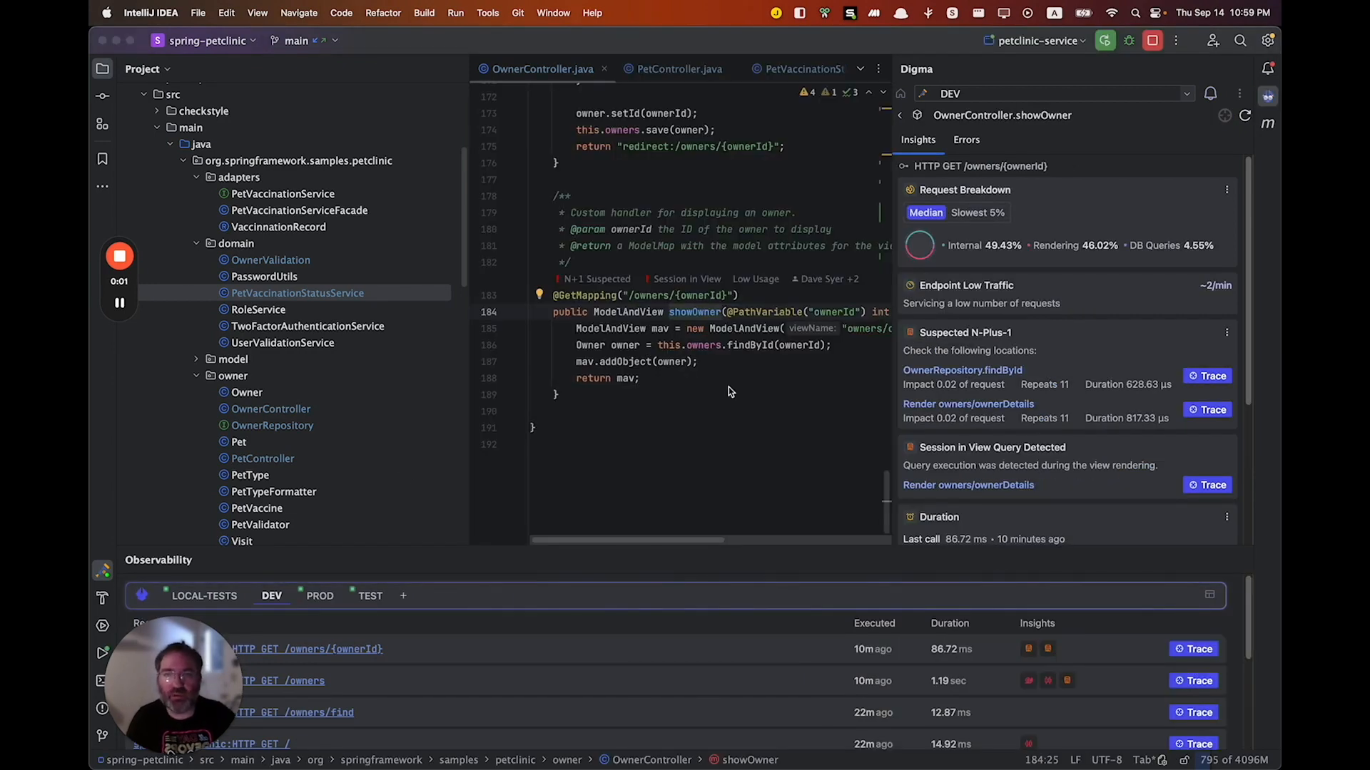
{"action": "mouse_move", "coordinate": [501, 476]}
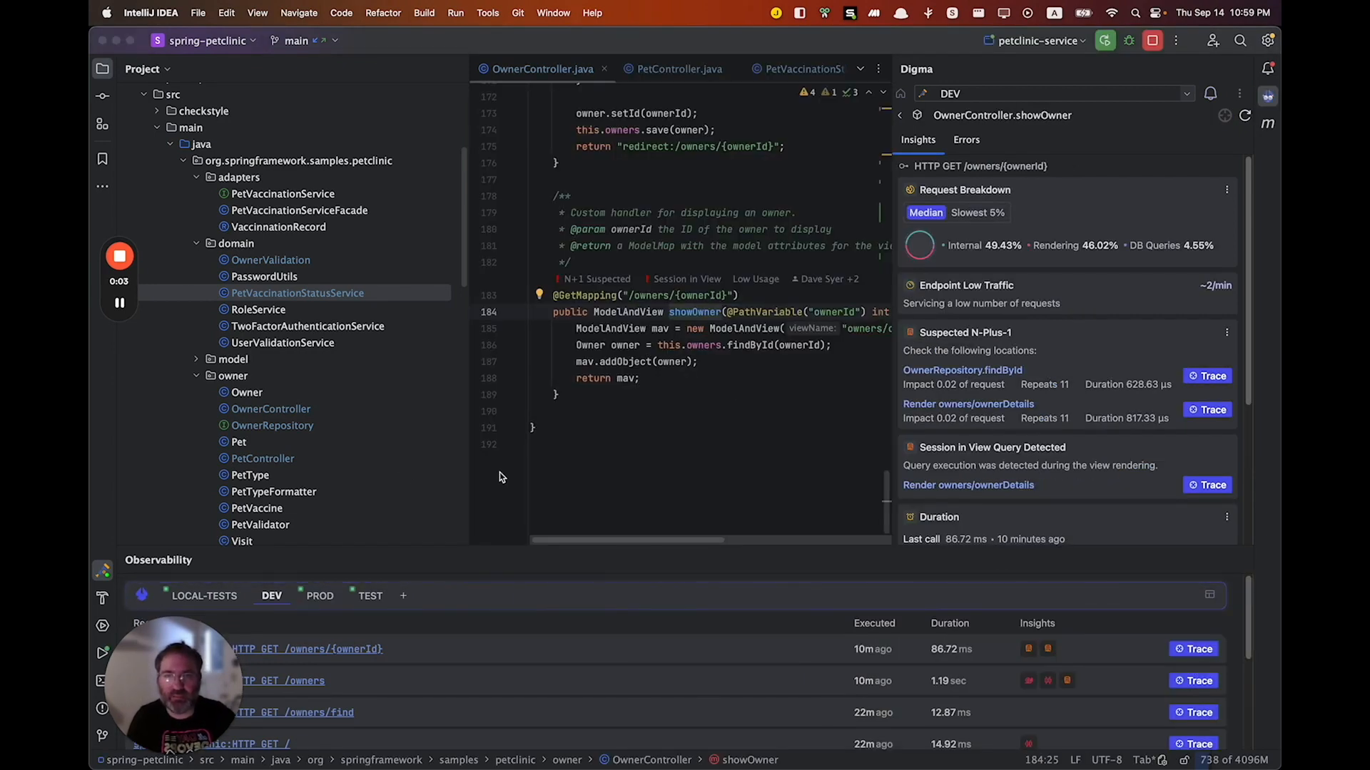
Step: In the TEST environment's endpoints, view insights for HTTP GET /owners/new
{"action": "left_click", "coordinate": [371, 595]}
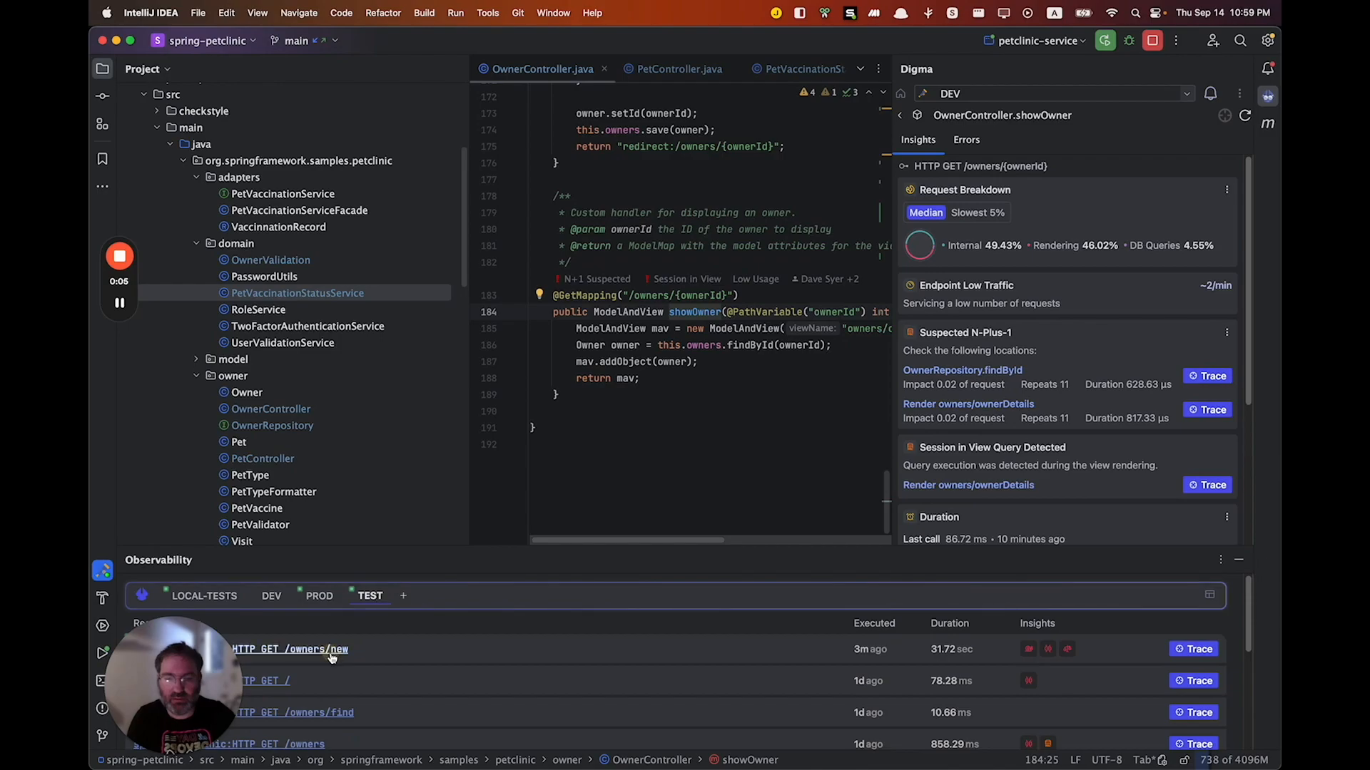
{"action": "left_click", "coordinate": [289, 649]}
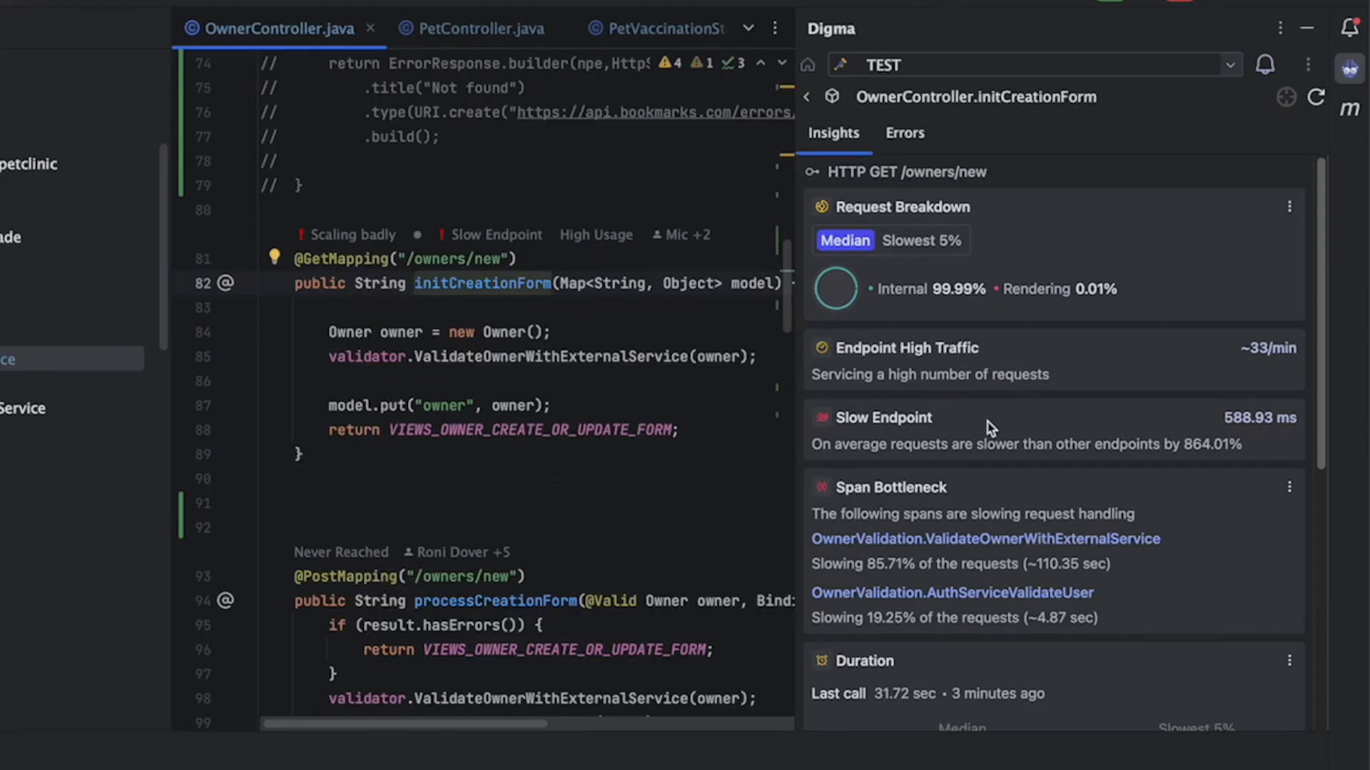
Step: From the Scaling Issue Found insight, view OwnerValidation.ValidateOwnerWithExternalService
{"action": "scroll", "scroll_direction": "down", "scroll_amount": 3}
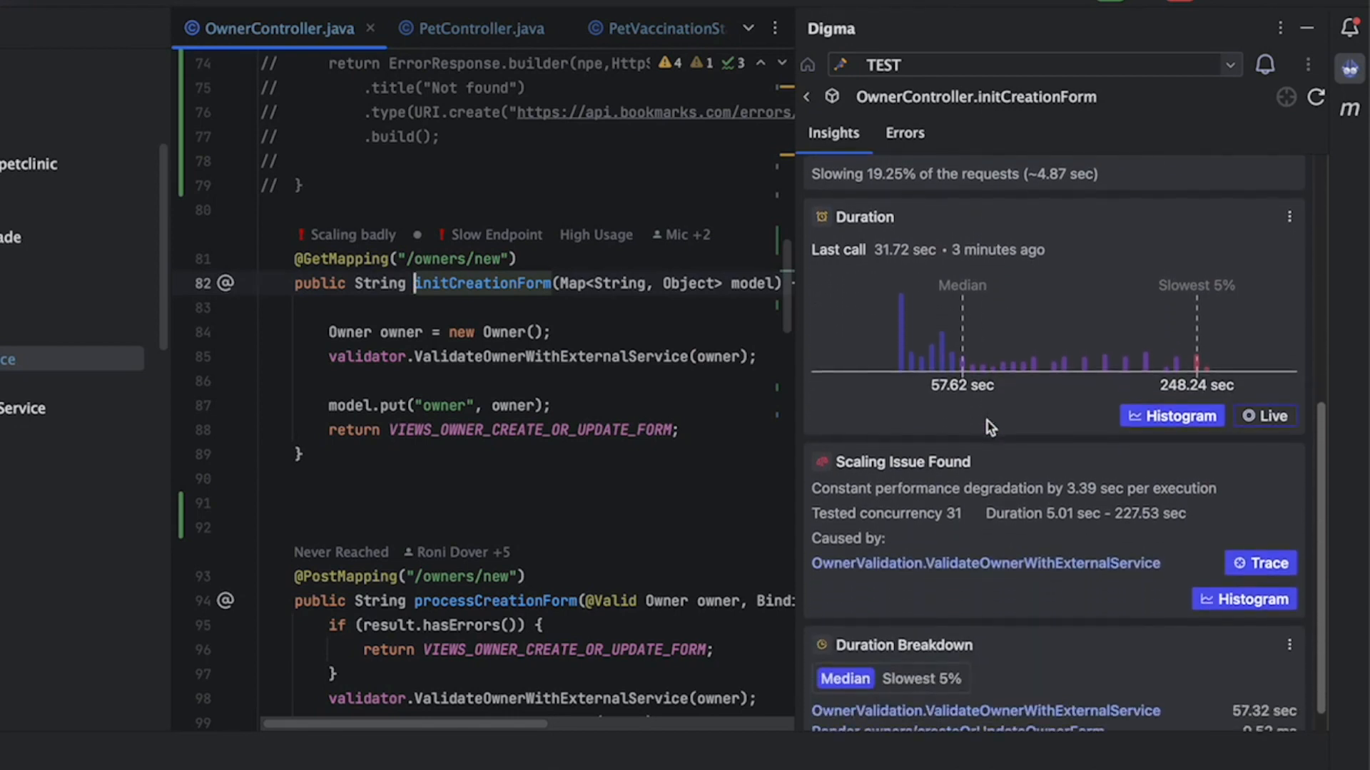
{"action": "scroll", "scroll_direction": "up", "scroll_amount": 3}
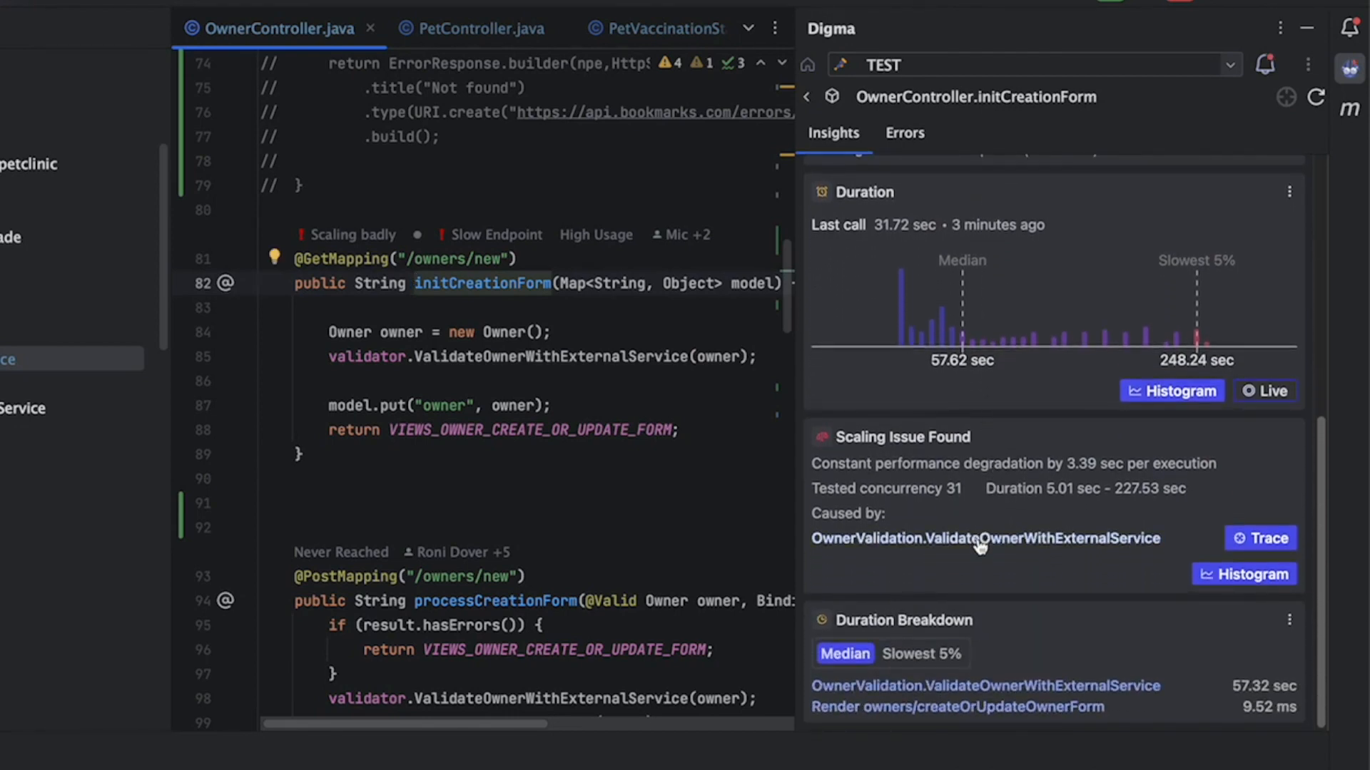
{"action": "left_click", "coordinate": [985, 538]}
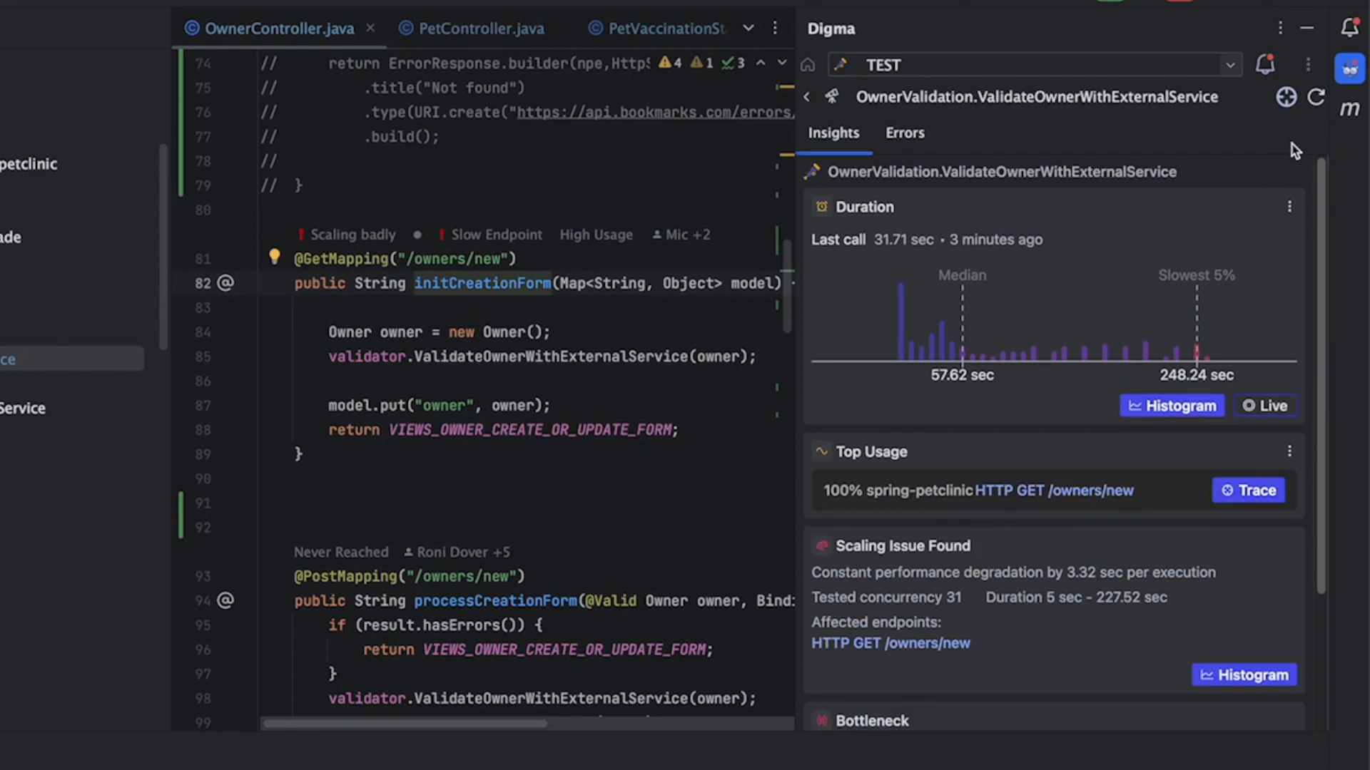